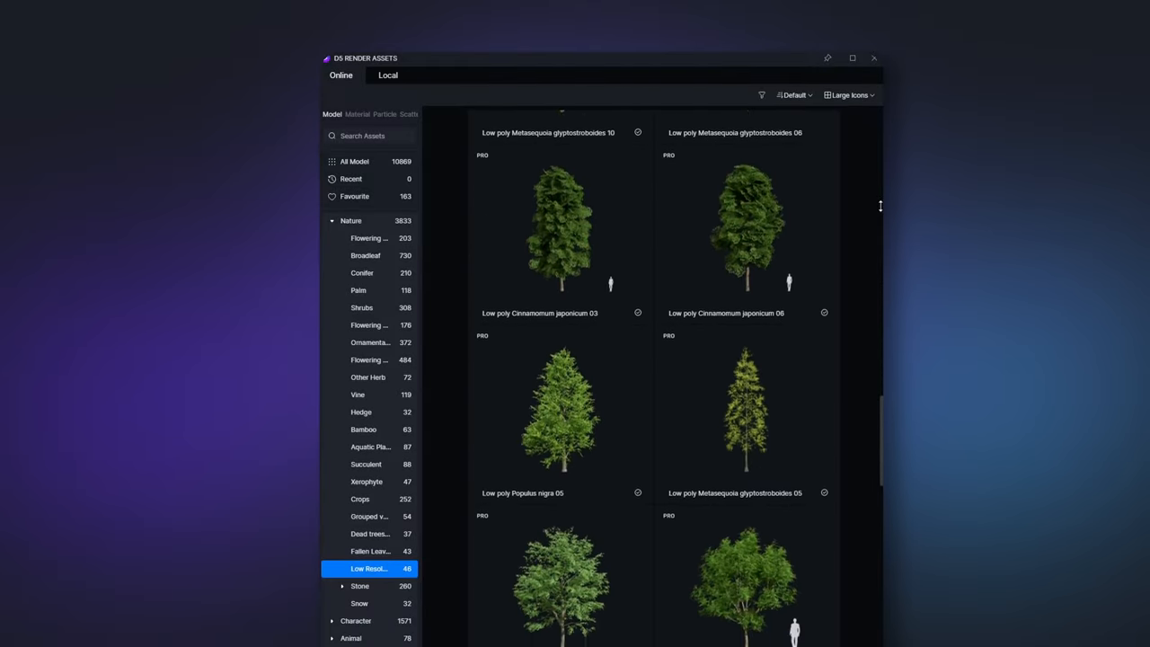
- Create a scatter object from the riverbank grass strips
scroll(down, 3)
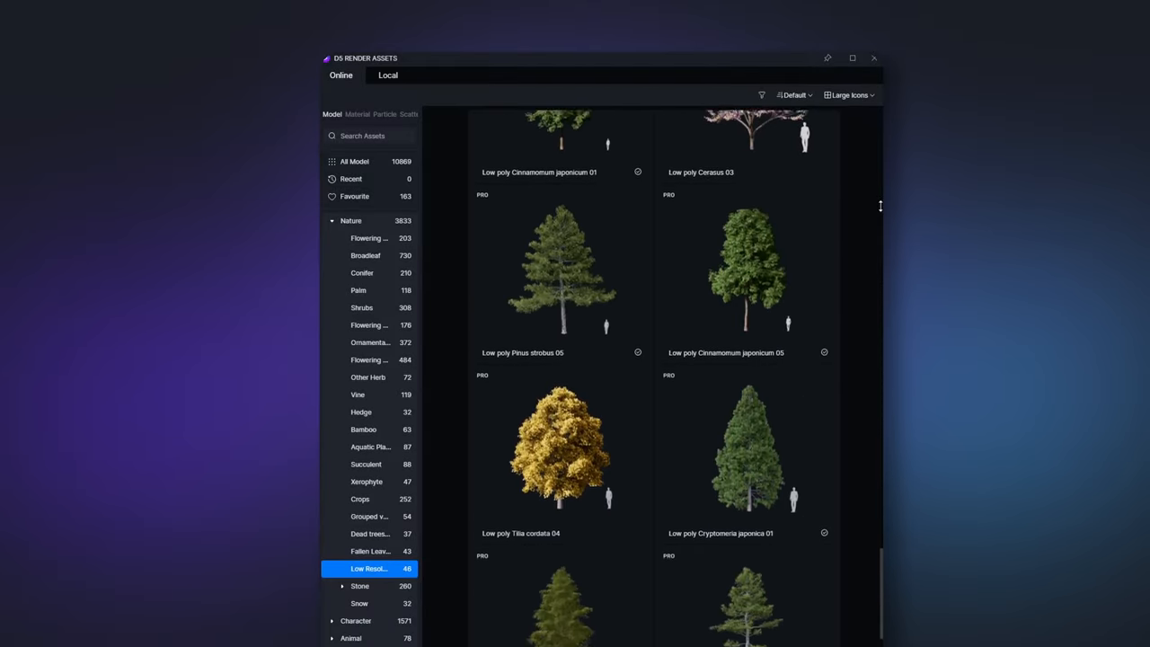
scroll(down, 3)
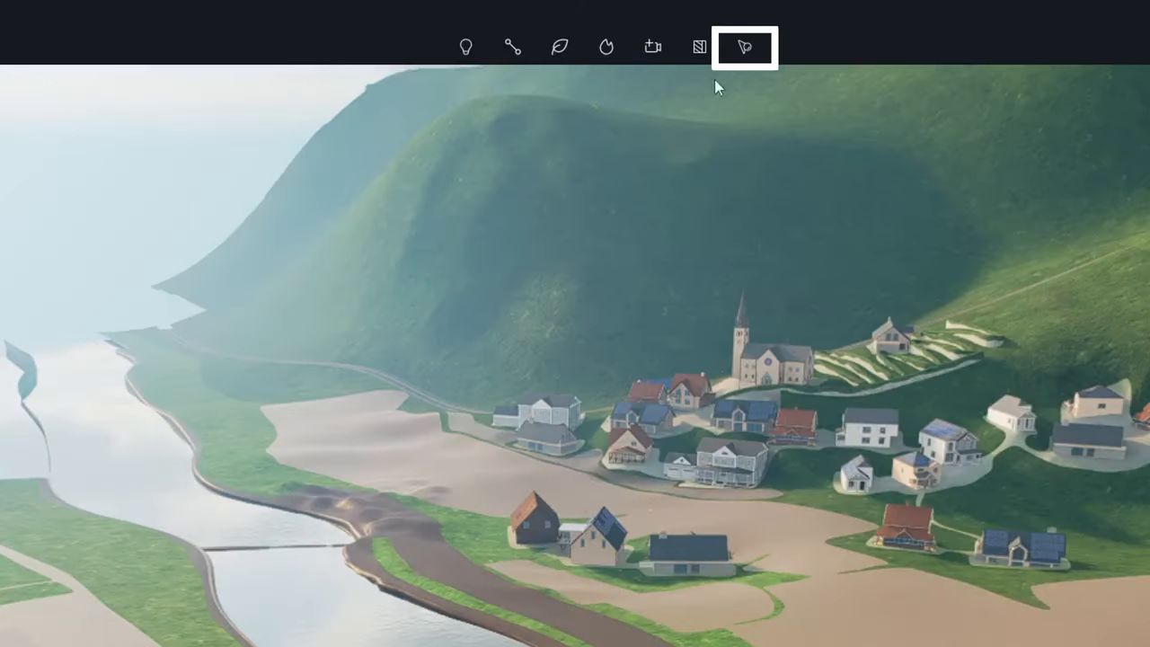
click(745, 46)
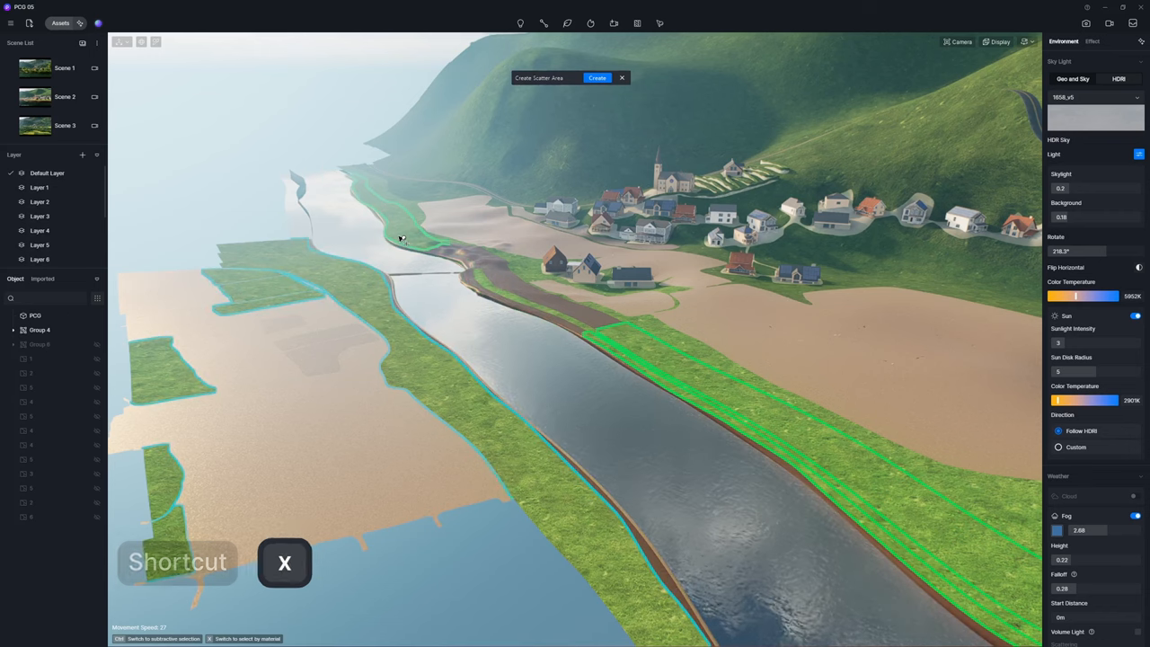
click(596, 77)
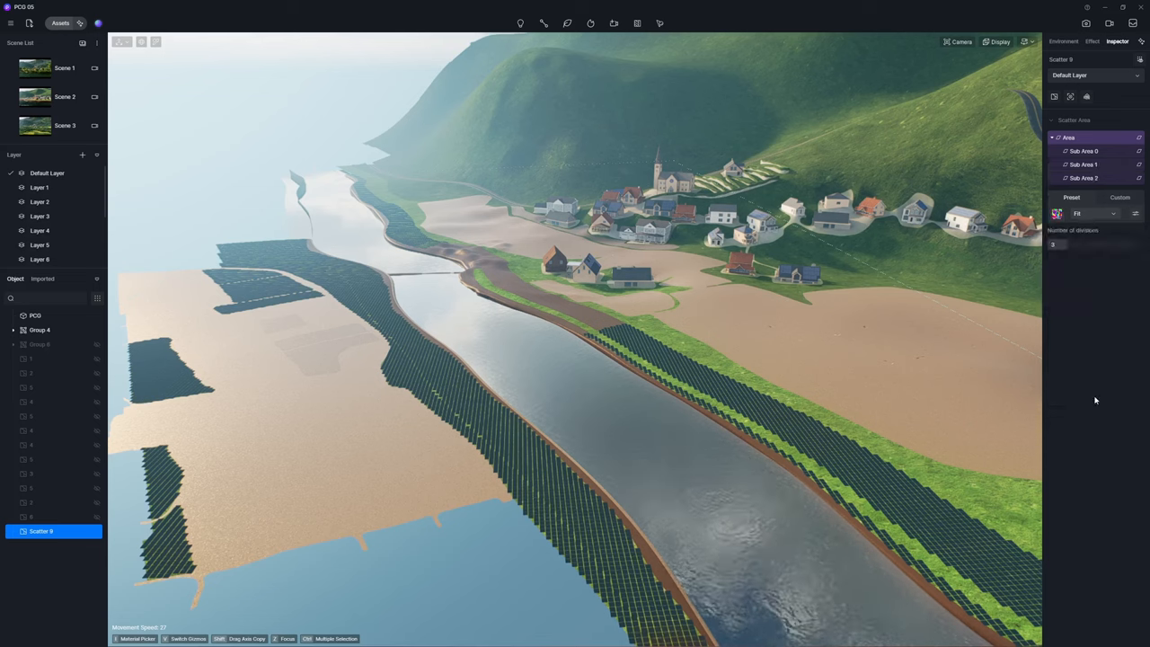
- Add sub-areas to the riverbank scatter and bring up the asset library for content
click(1083, 178)
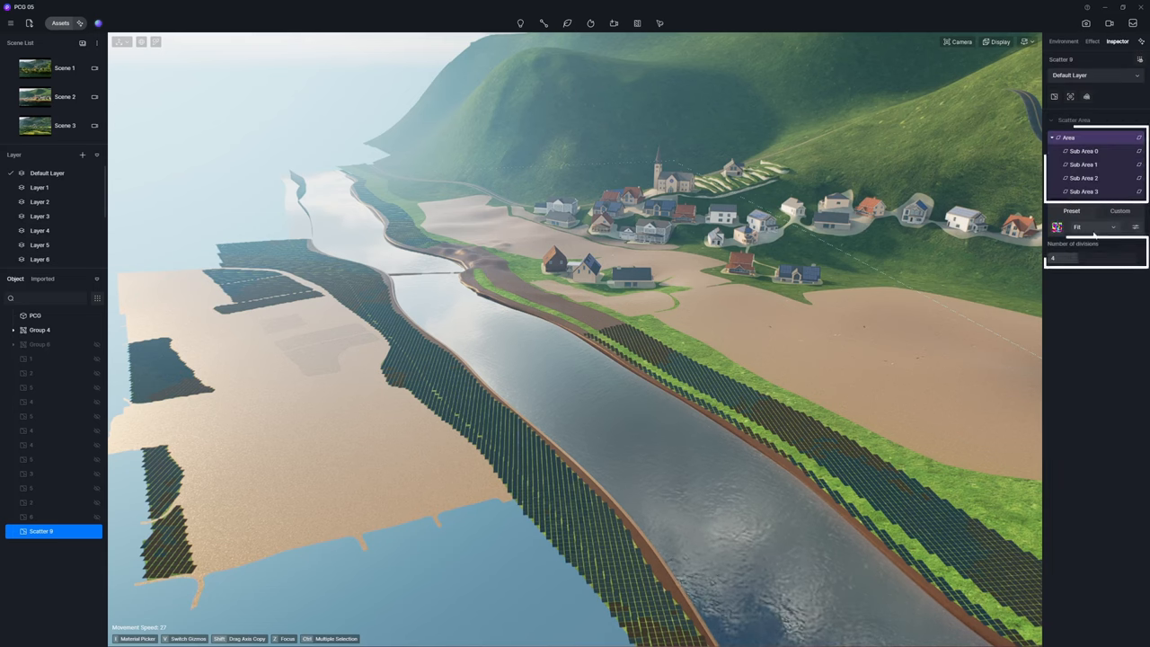
click(1078, 273)
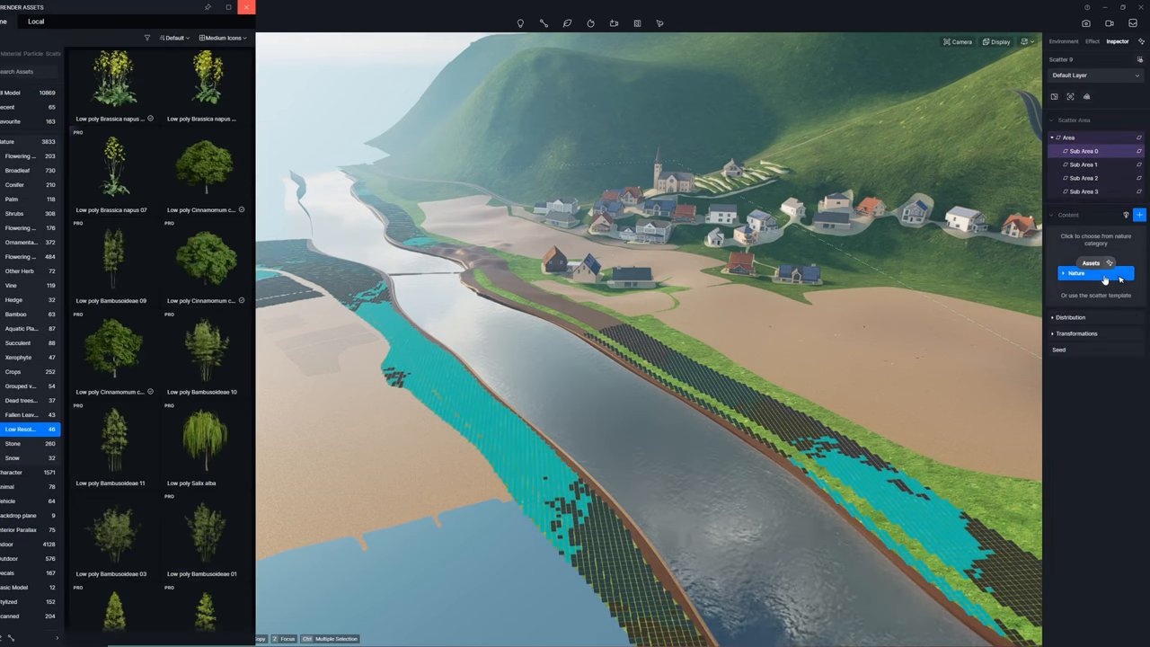
- Assign low-poly trees to the riverbank sub-areas, then start scattering on the hillside
click(205, 166)
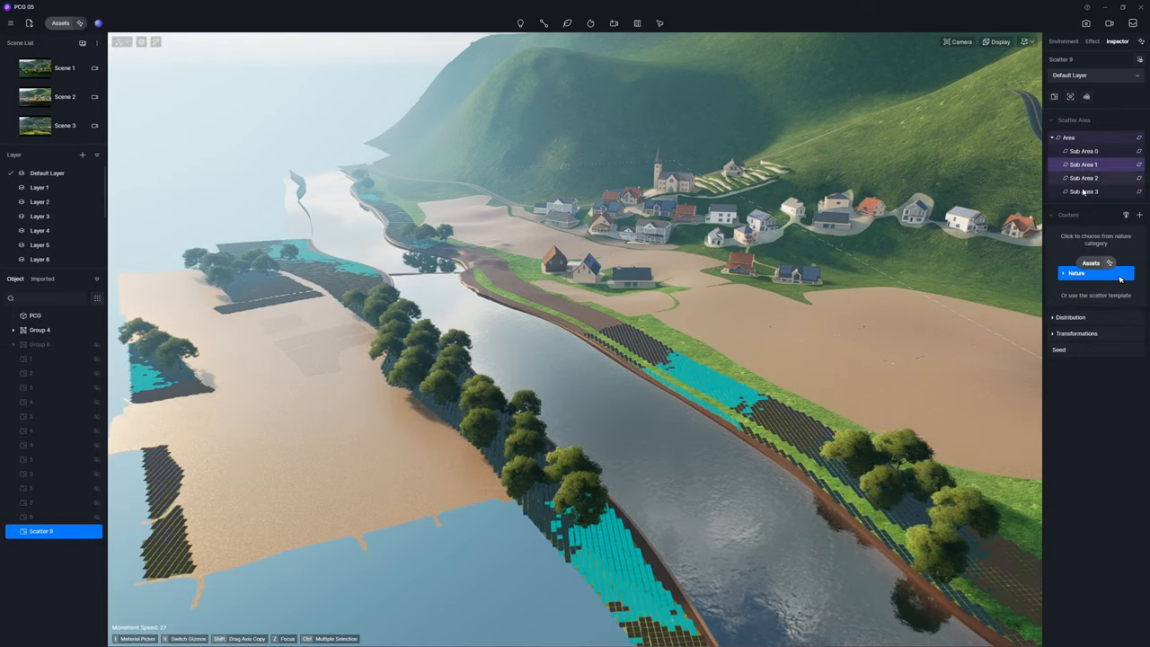
click(1070, 273)
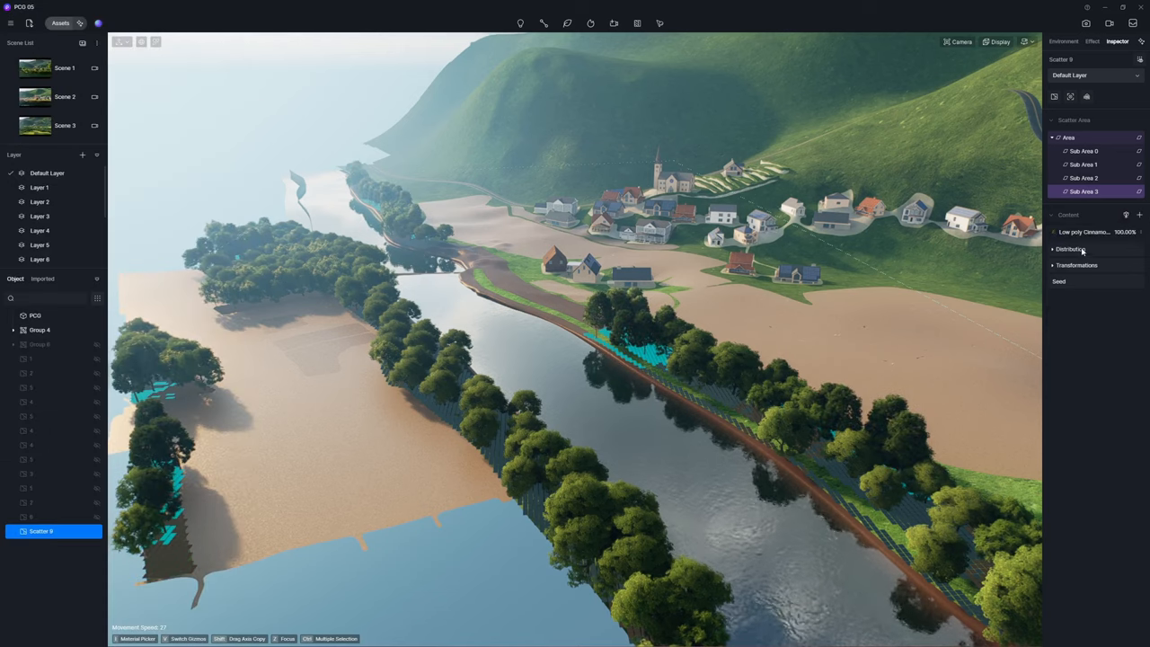
click(1064, 39)
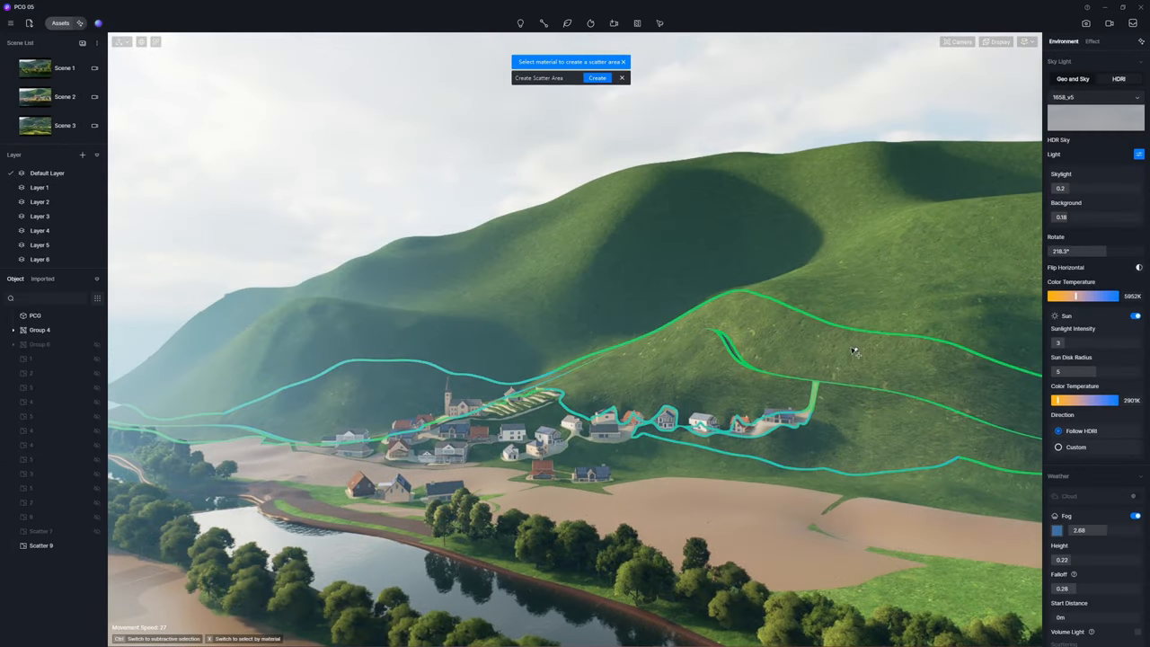
- Create the hillside scatter and add low-poly conifer species as its content
click(596, 78)
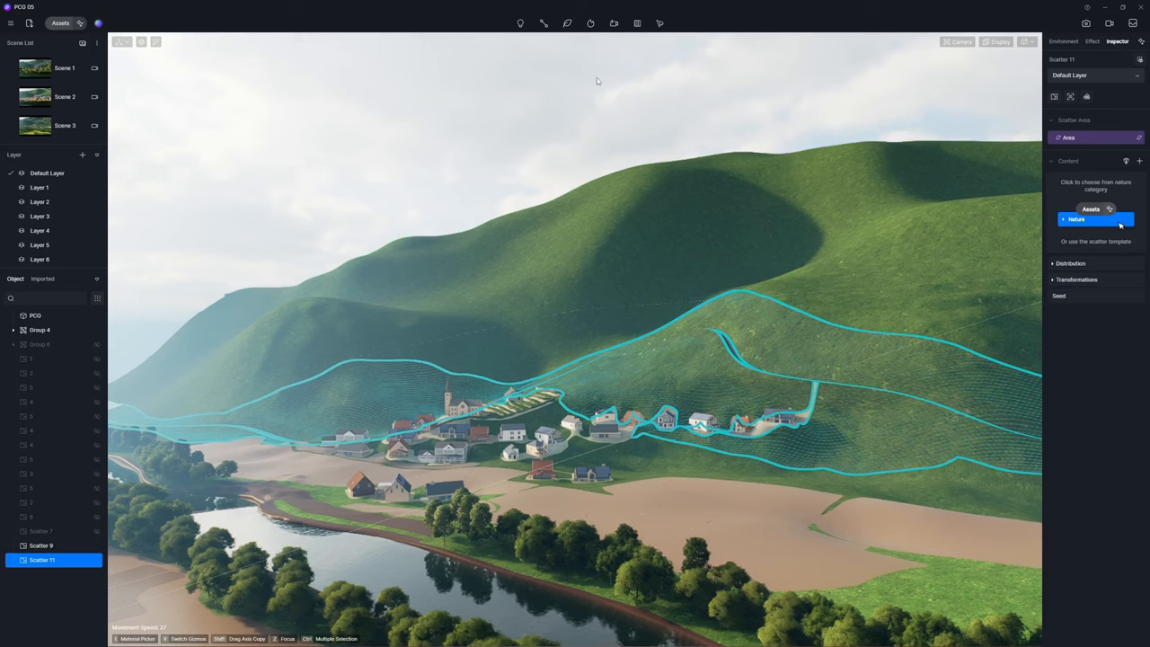
click(1090, 219)
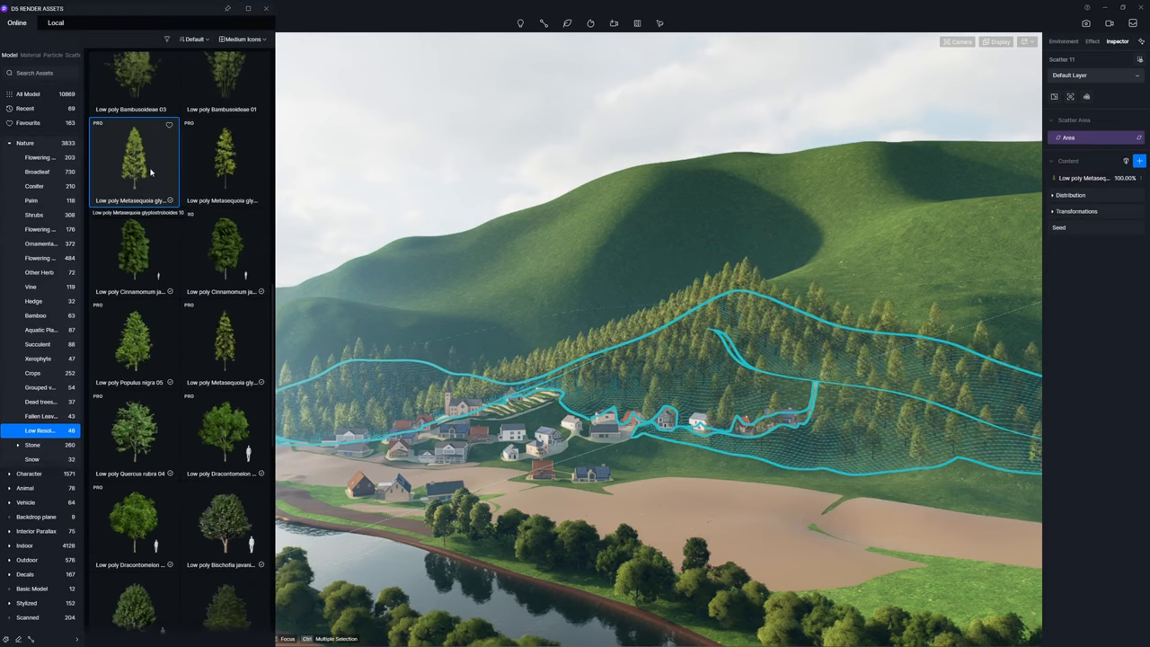
click(133, 344)
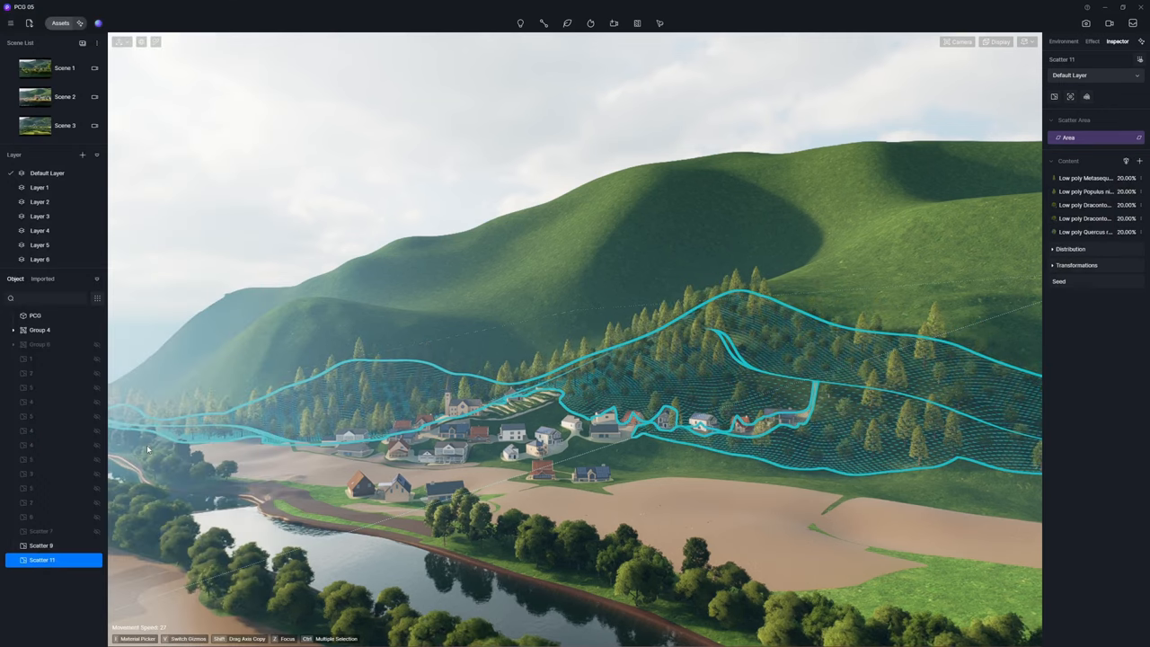
click(1056, 248)
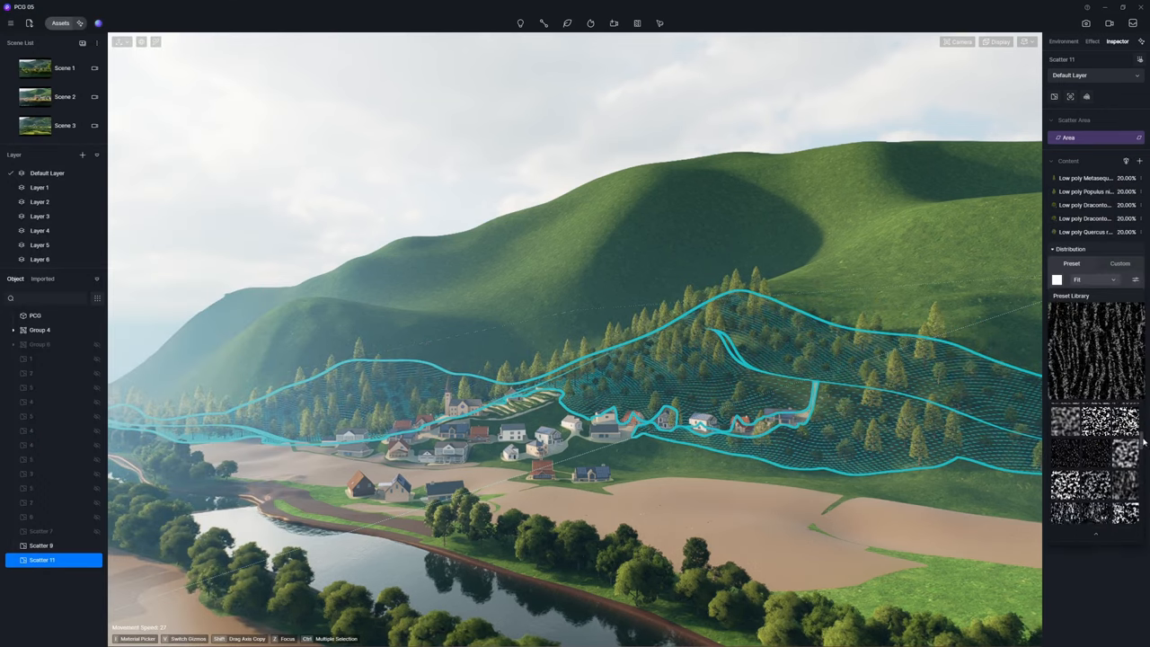
- Apply a clustered distribution preset to Scatter 11 and set a species' probability of appearance to 100
scroll(down, 3)
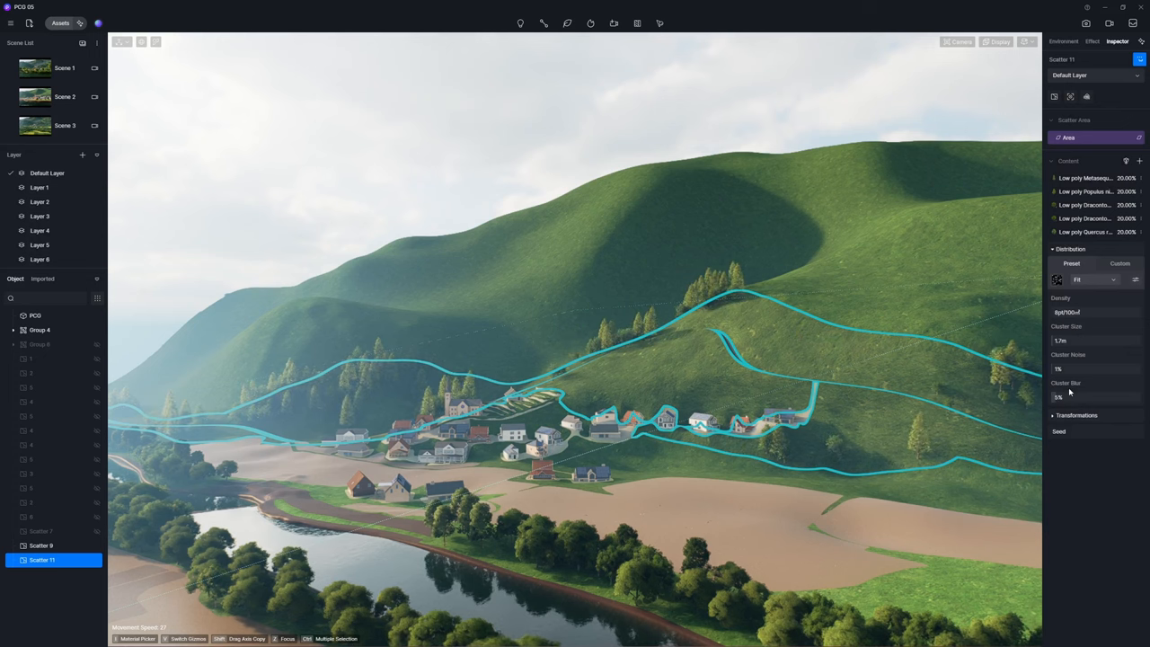
click(1135, 280)
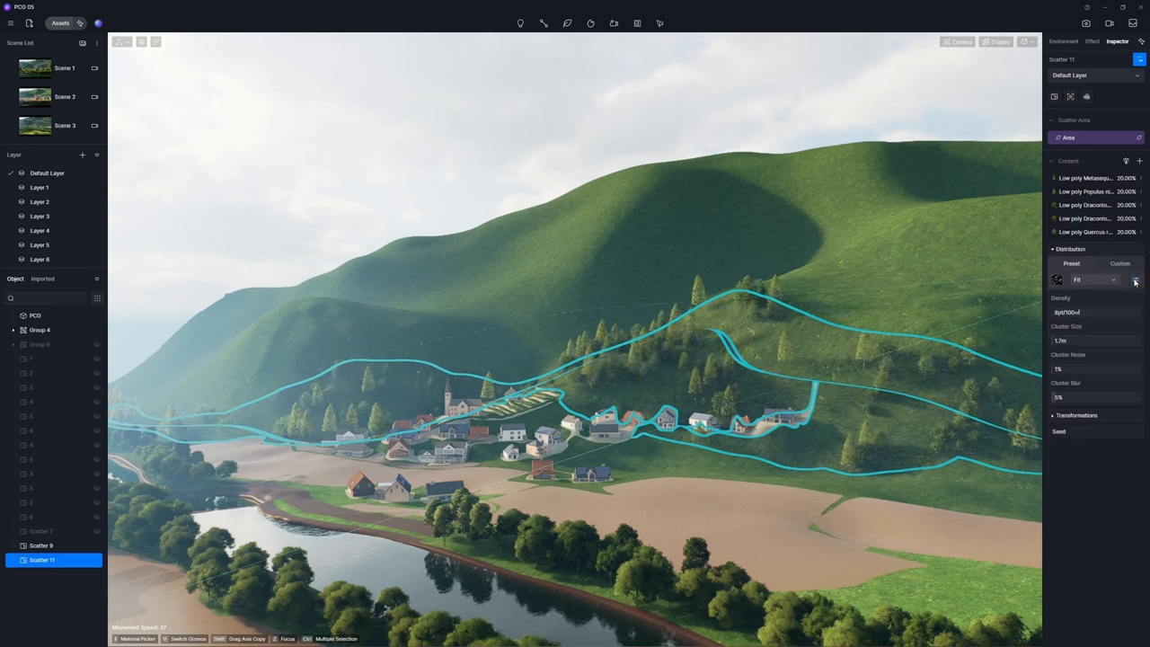
click(1085, 178)
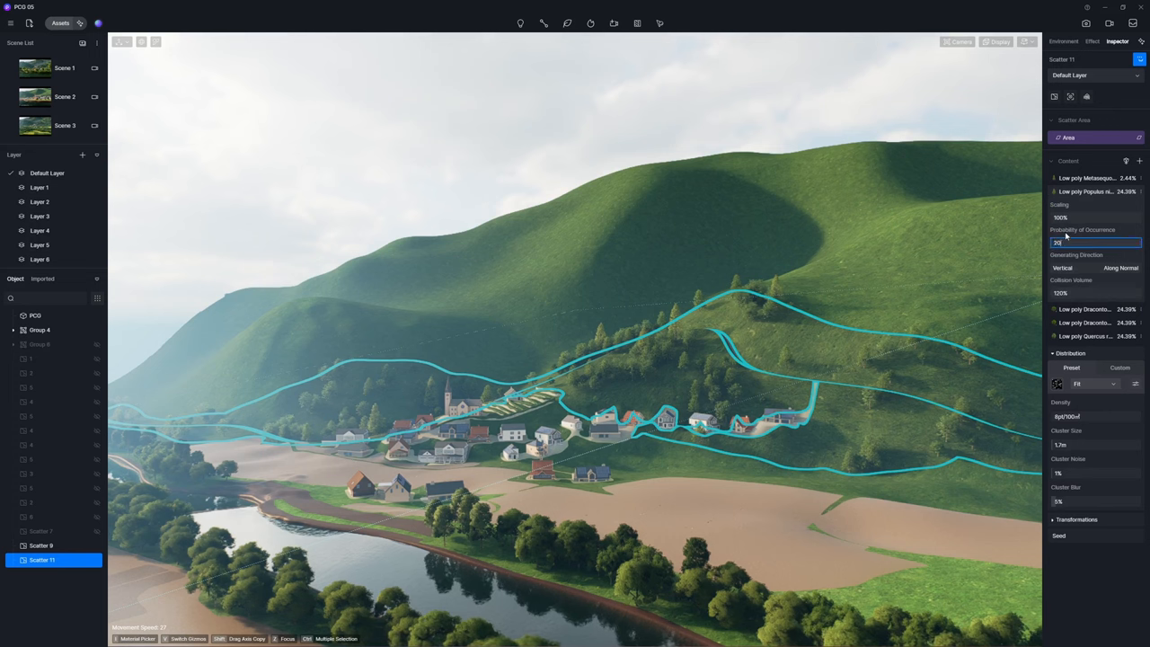
text(100m²)
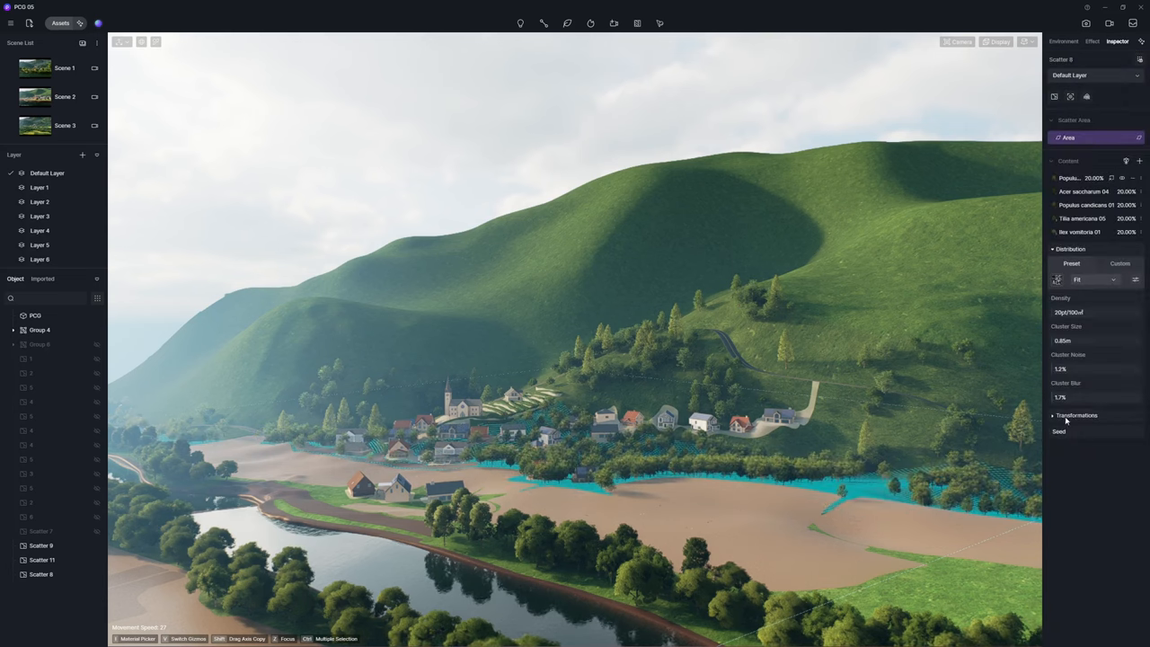
- Enable random scaling, rotation and offset on Scatter 8, tweak minimum scale, and refresh the seed
click(1058, 415)
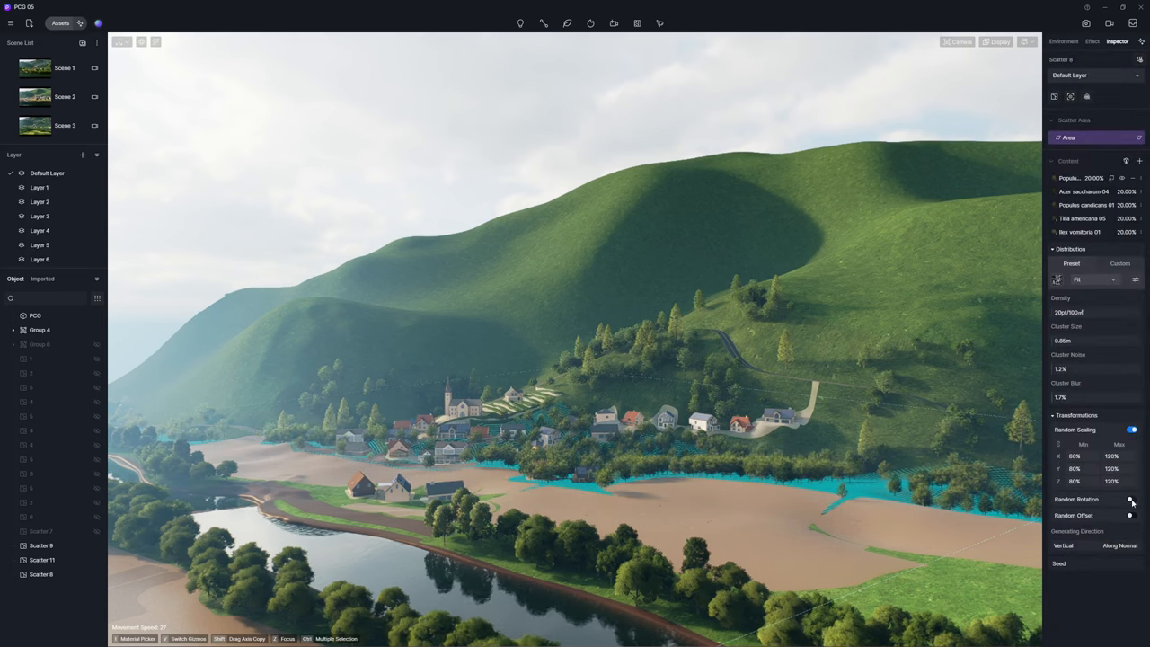
click(1128, 503)
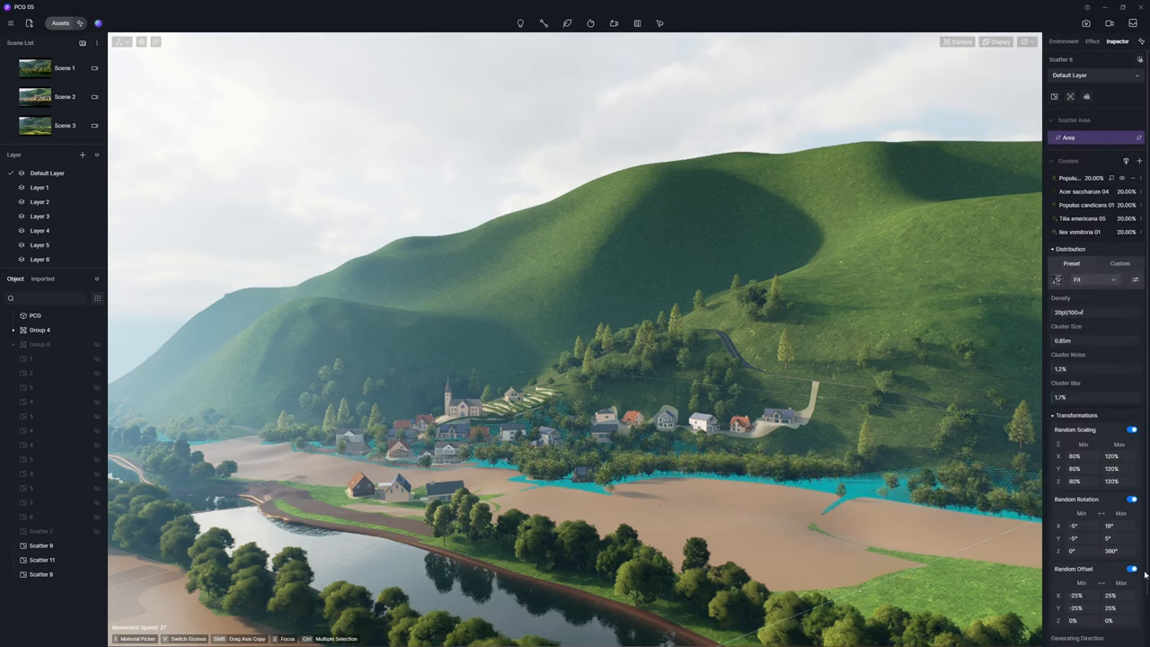
drag(1081, 456, 1074, 457)
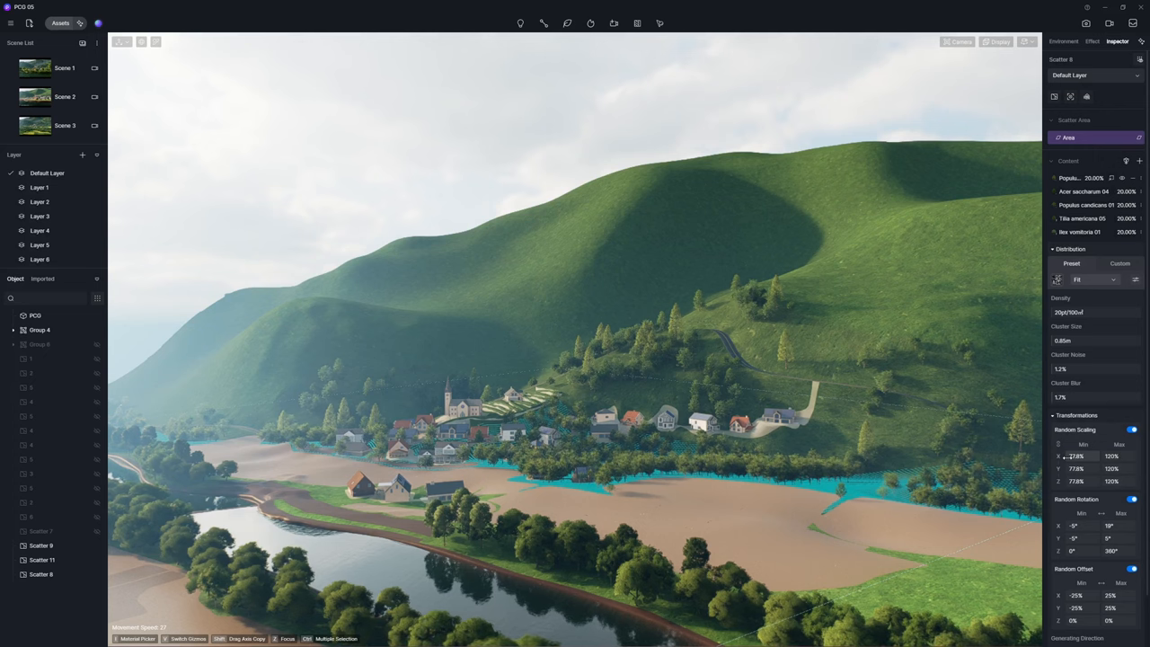
click(1056, 415)
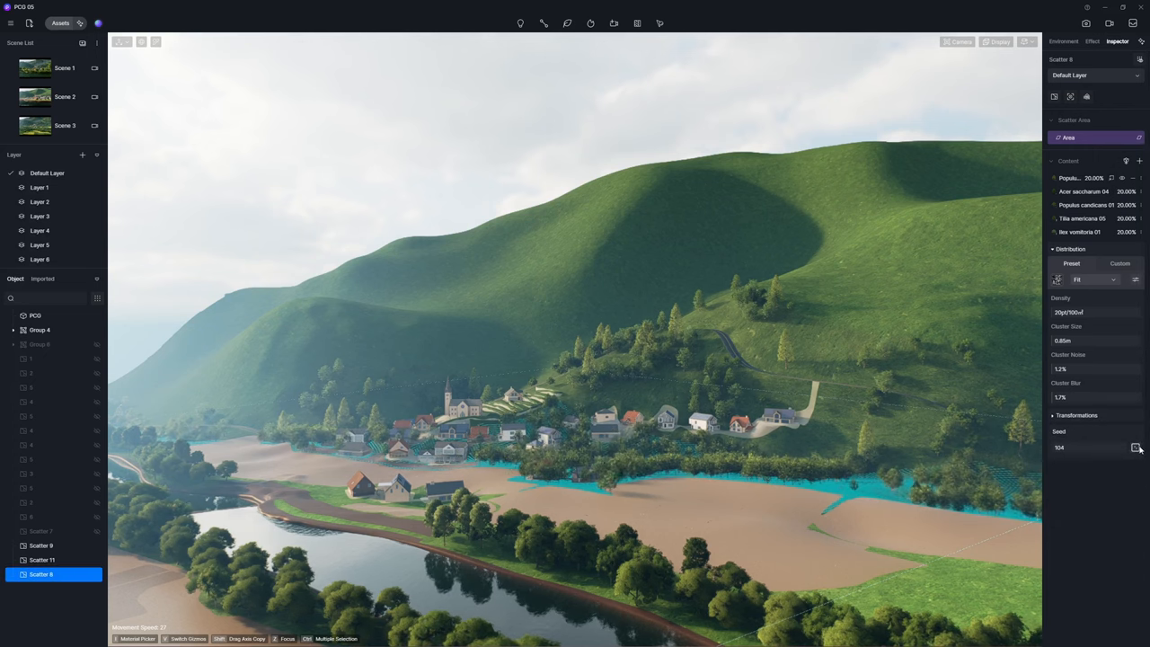
click(1058, 41)
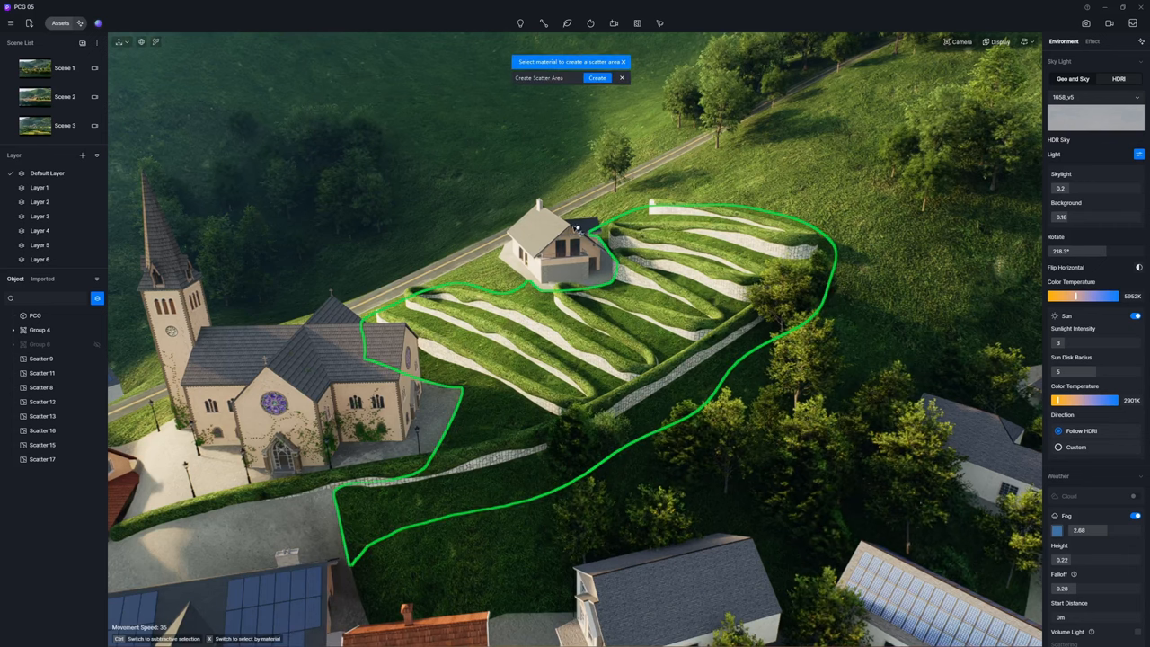
- Scatter conifers on the church terraces and Miscanthus grasses along the village shoreline
click(590, 79)
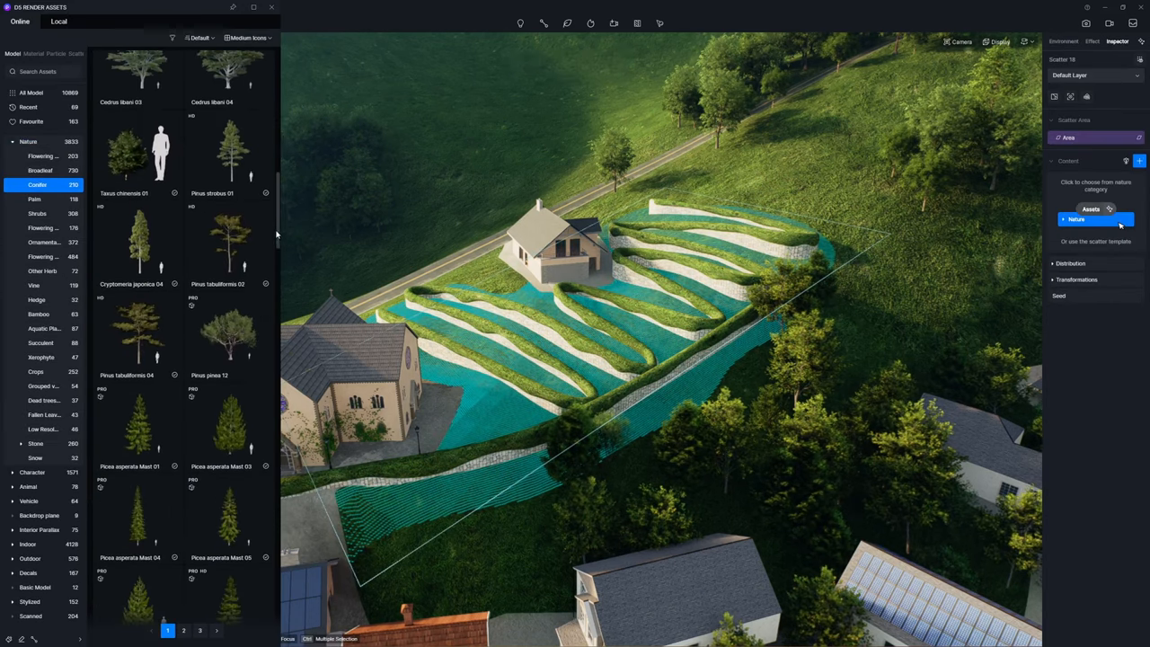
click(137, 251)
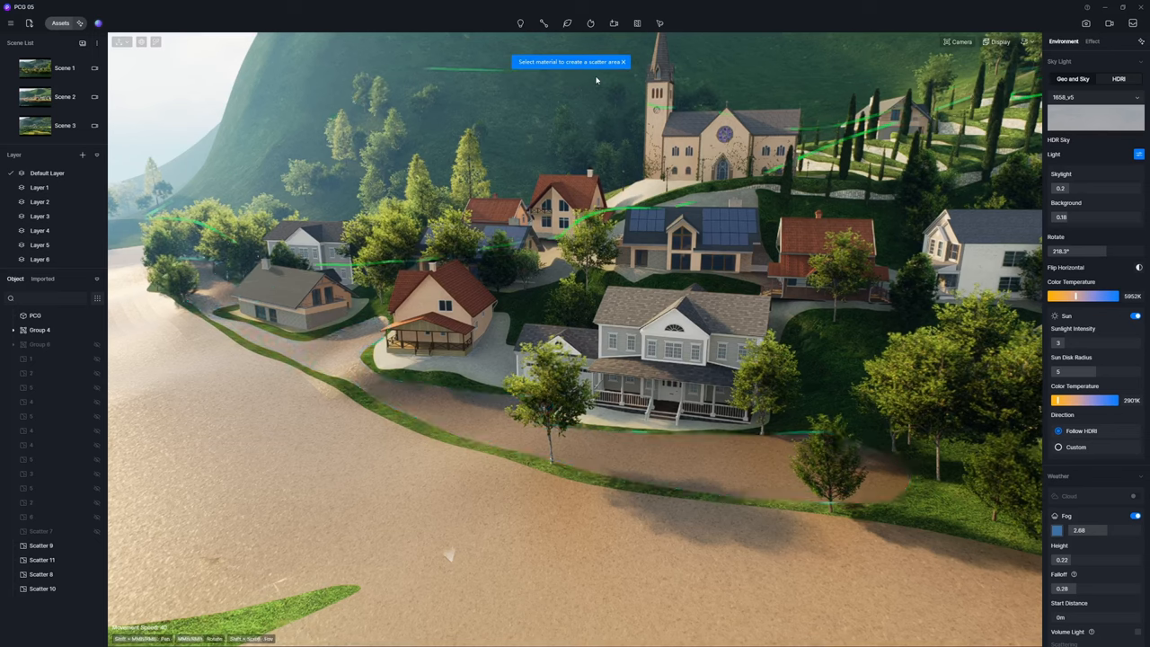
click(594, 62)
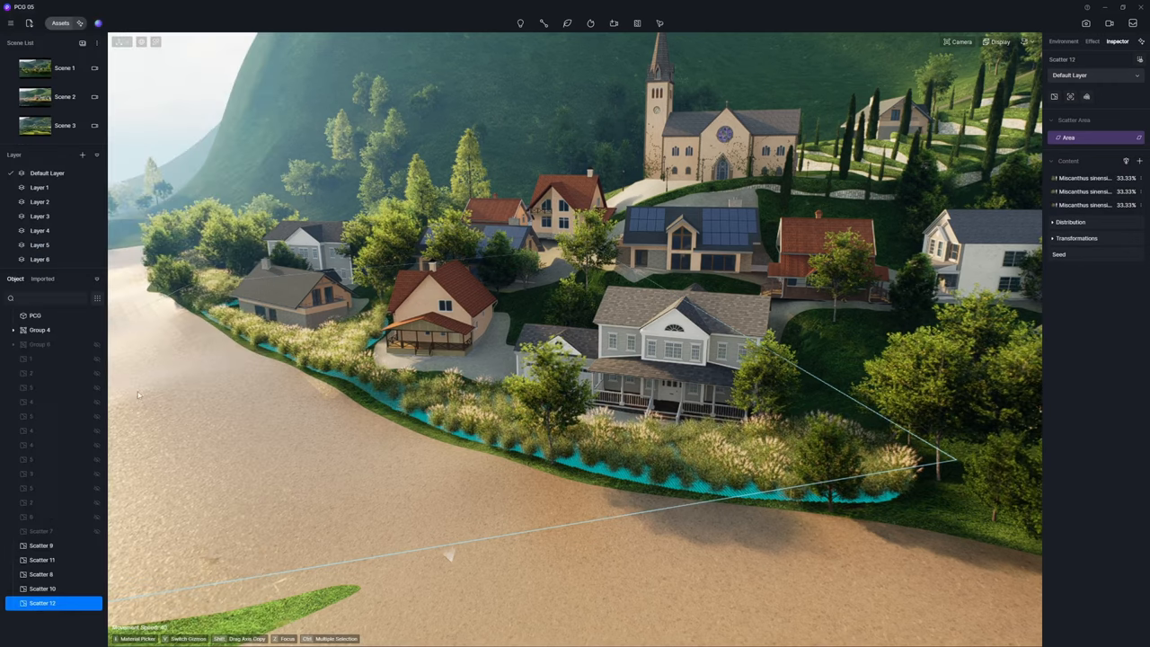
click(1069, 223)
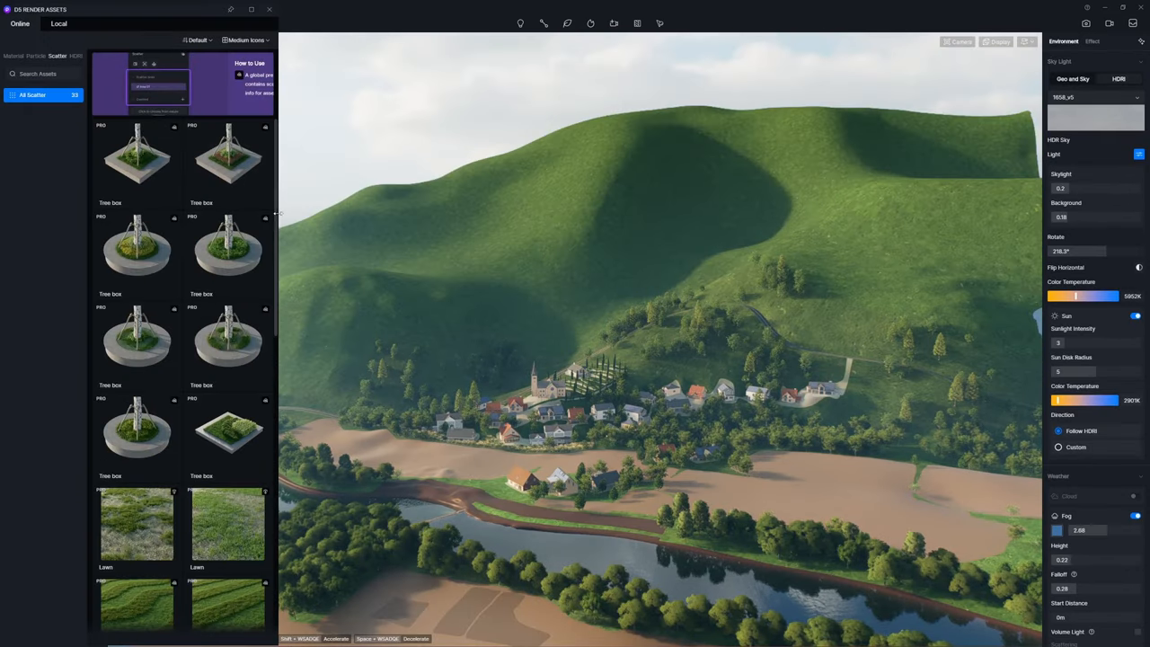
- Blanket the upper hillside with a forest preset and create a scatter over the farmland parcels
scroll(down, 3)
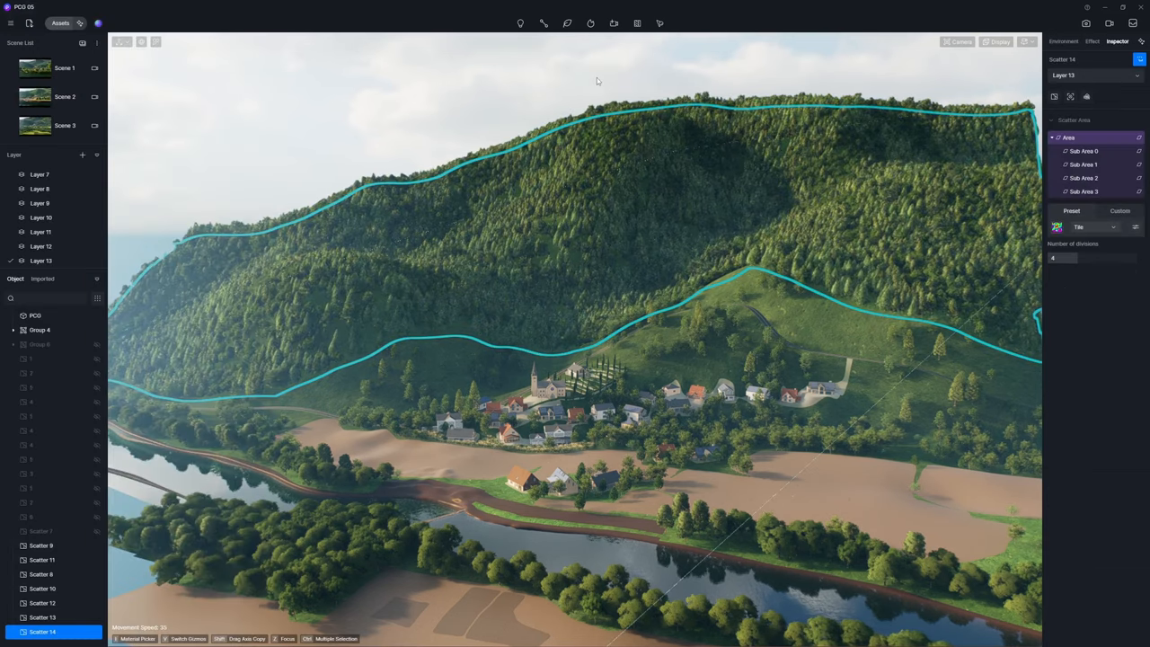
click(1064, 39)
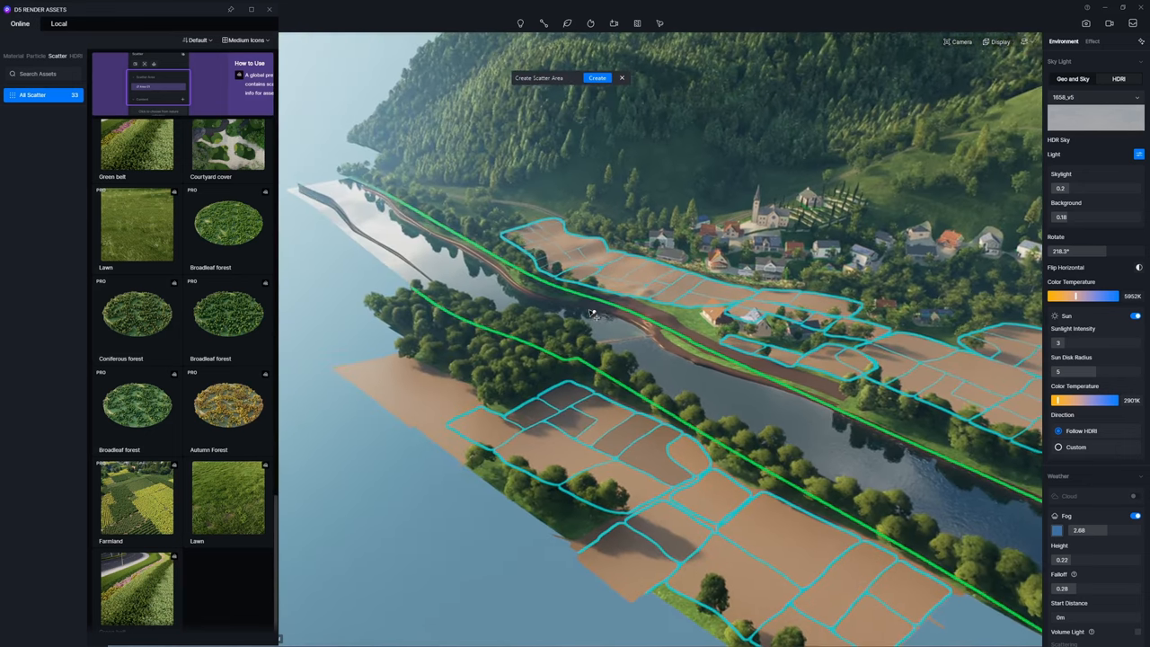
click(597, 77)
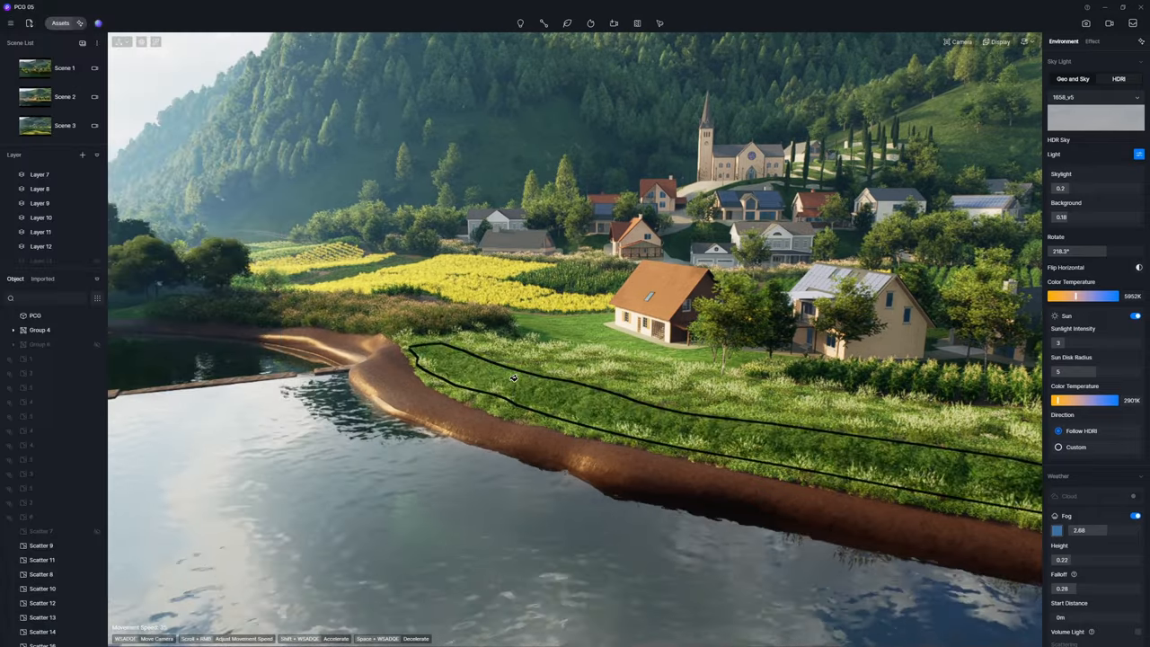
- Outline the riverbank meadow for scattering and switch to saved Scene 2
click(65, 97)
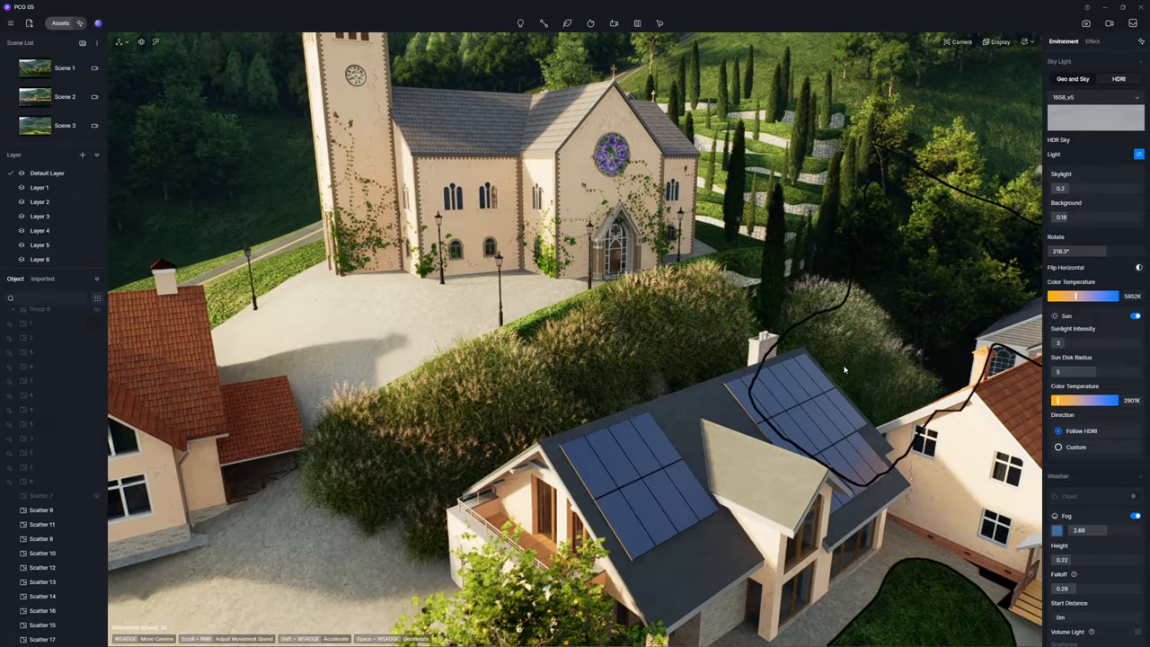
click(65, 97)
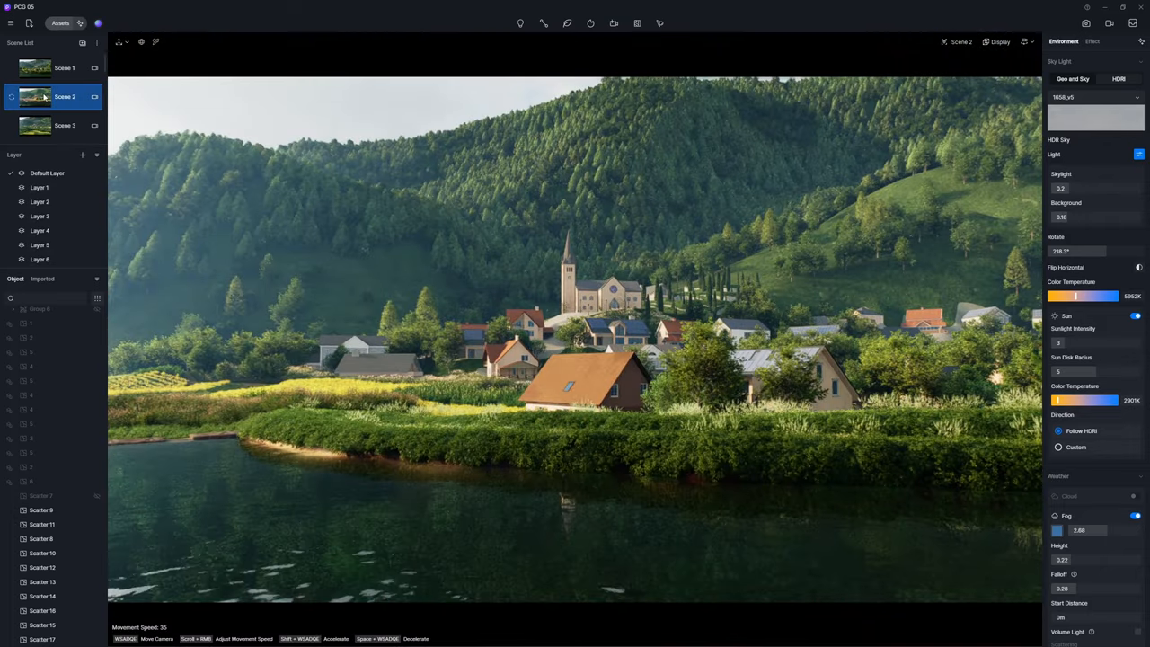